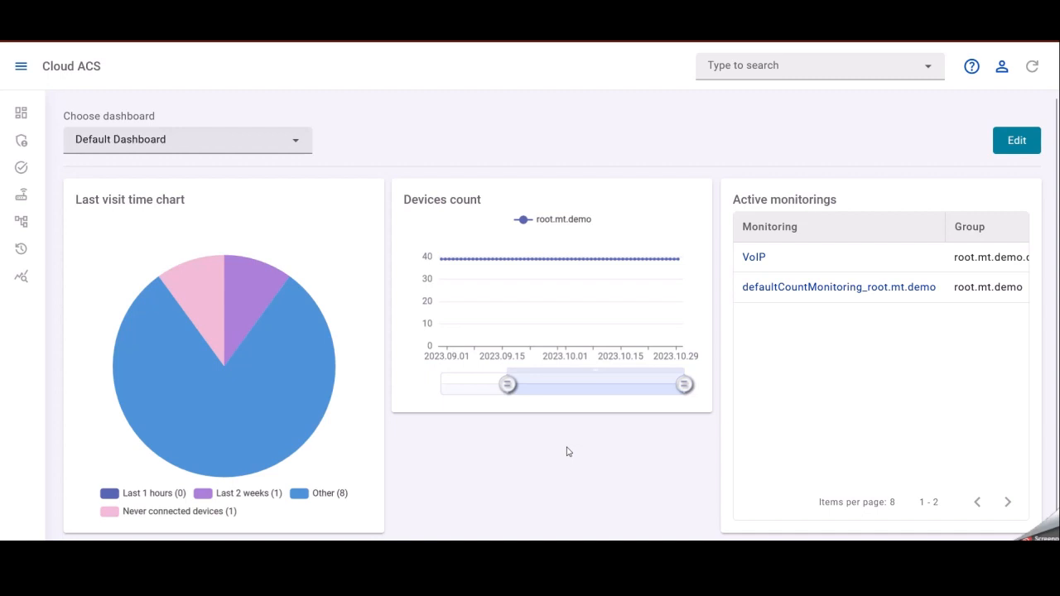
{"action": "mouse_move", "coordinate": [556, 444]}
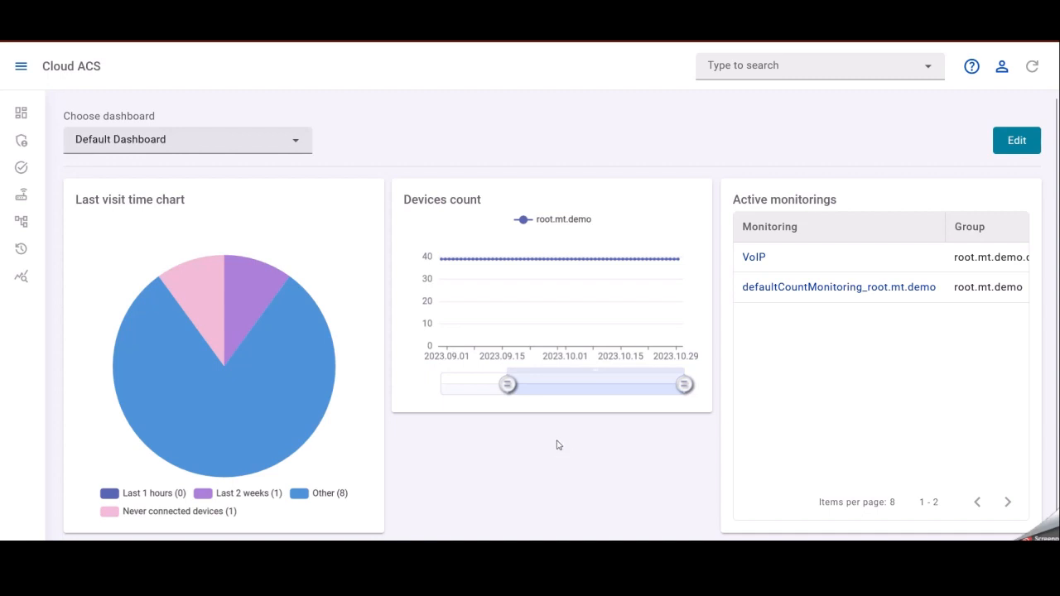
{"action": "mouse_move", "coordinate": [696, 414]}
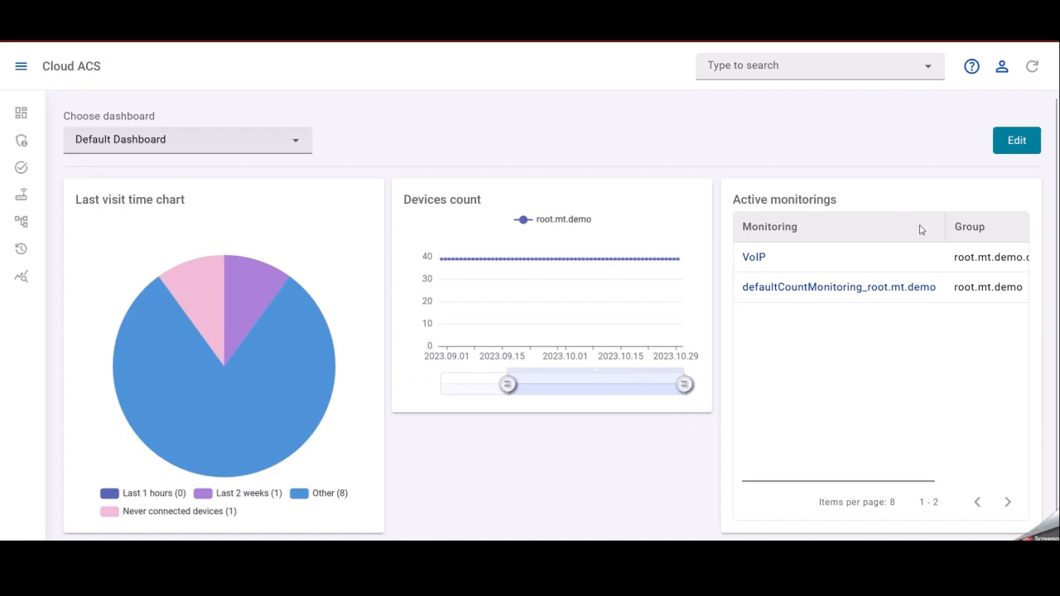
Open the account dropdown from the profile icon in the top bar
{"action": "left_click", "coordinate": [1002, 66]}
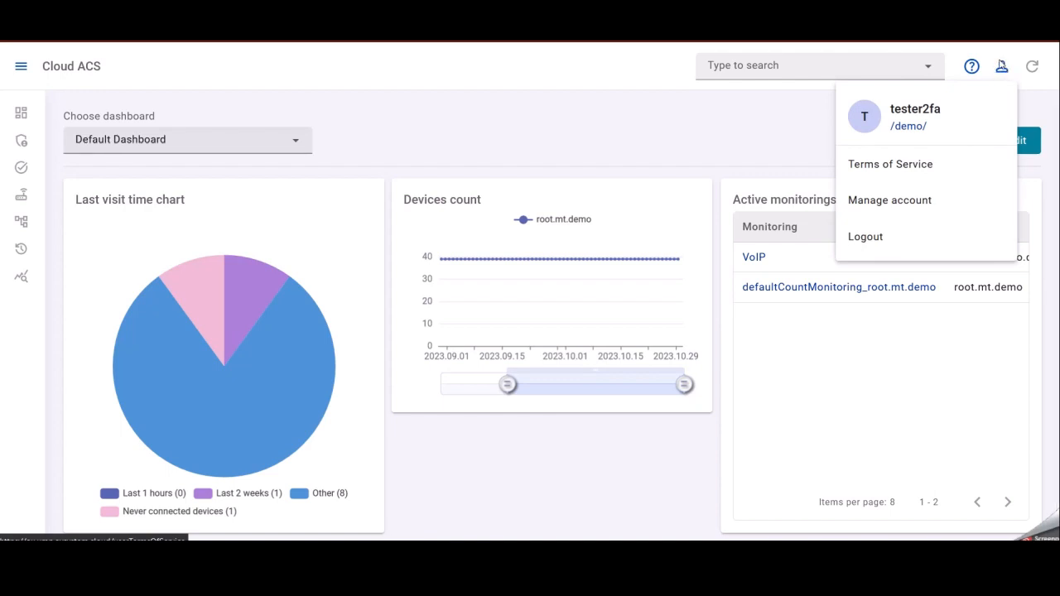
{"action": "mouse_move", "coordinate": [901, 203]}
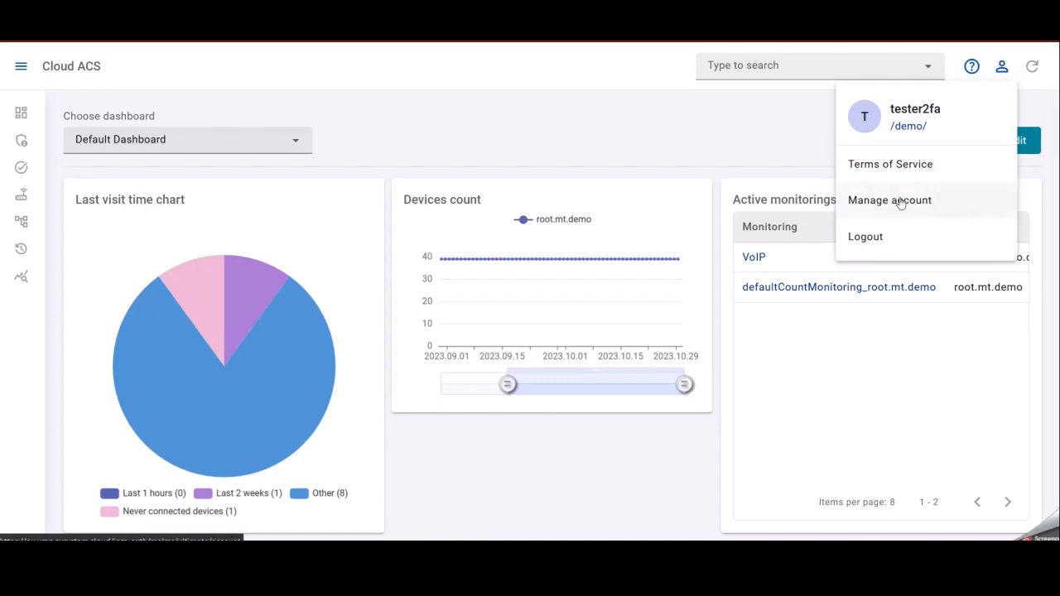
Choose Manage account to reach the account management page
{"action": "left_click", "coordinate": [890, 200]}
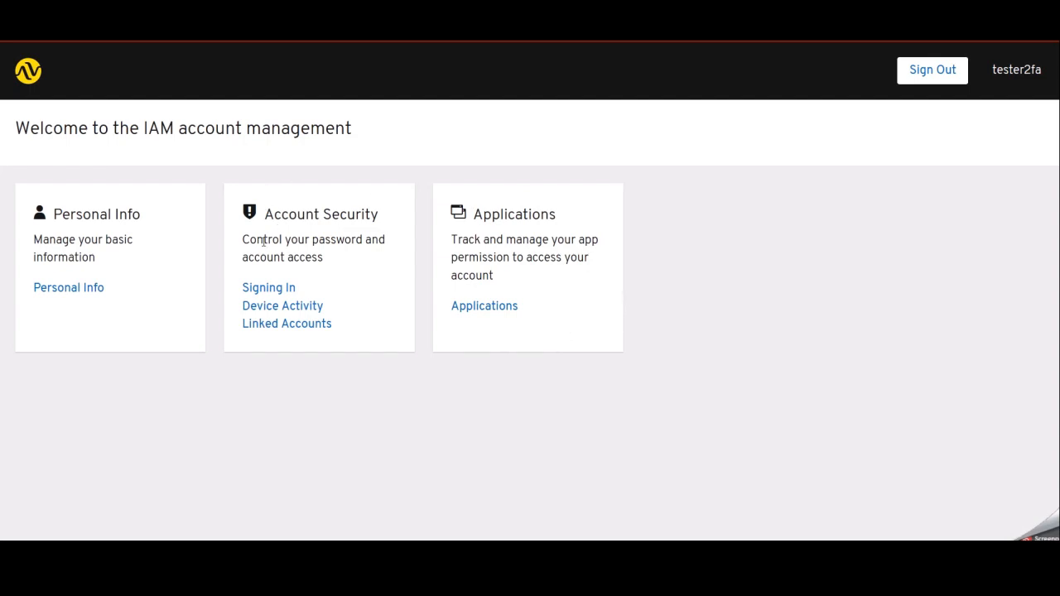
{"action": "mouse_move", "coordinate": [231, 262]}
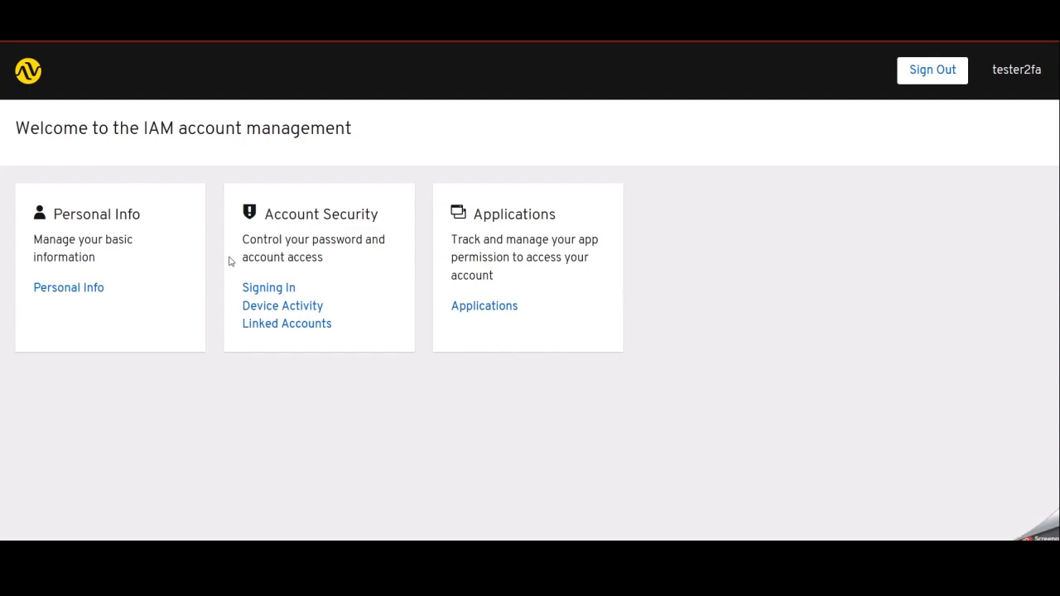
{"action": "mouse_move", "coordinate": [199, 265]}
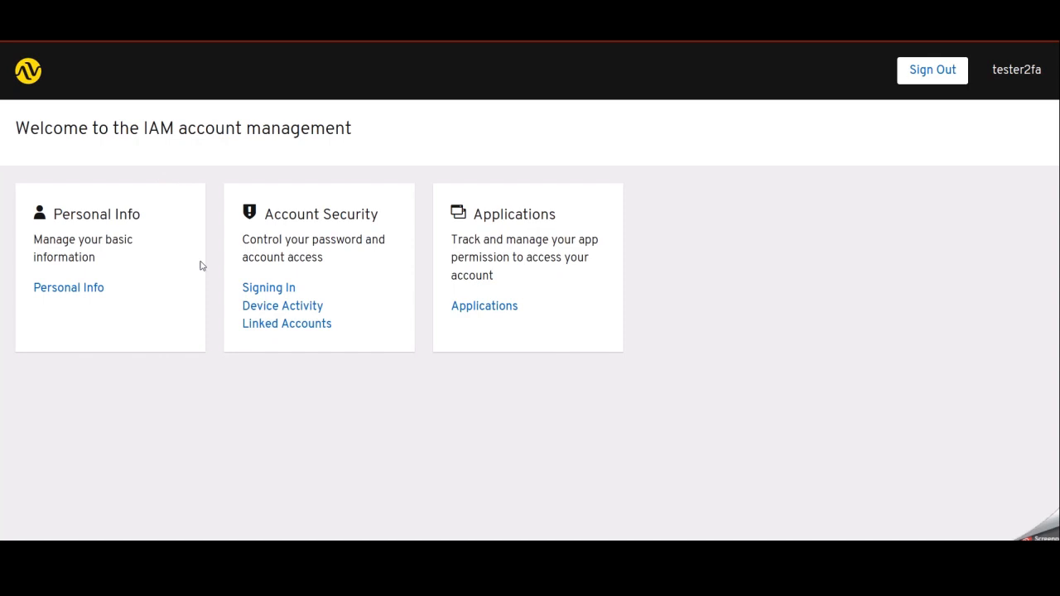
{"action": "mouse_move", "coordinate": [296, 211]}
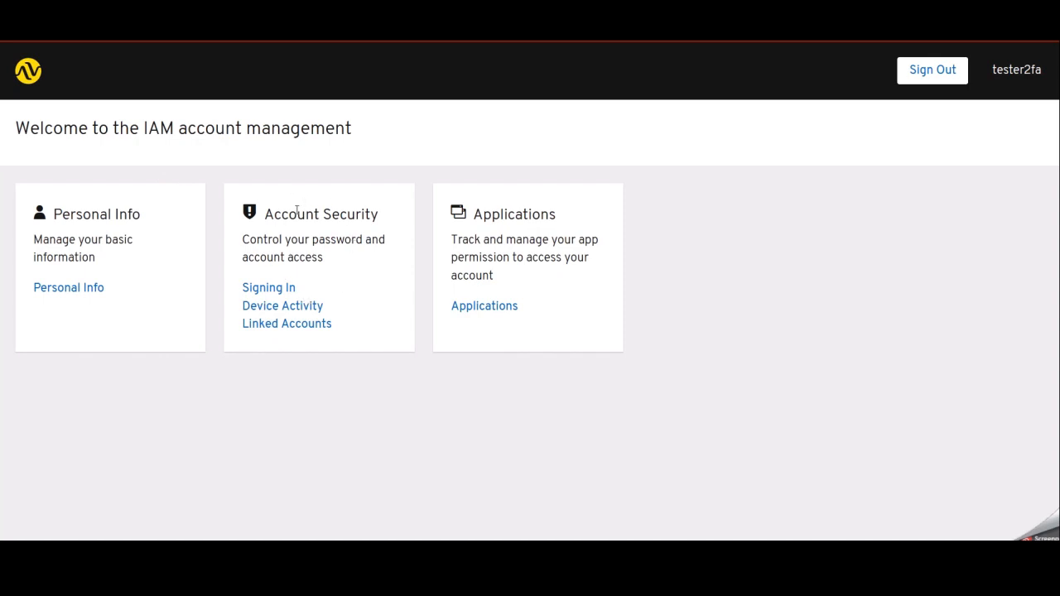
{"action": "mouse_move", "coordinate": [269, 288]}
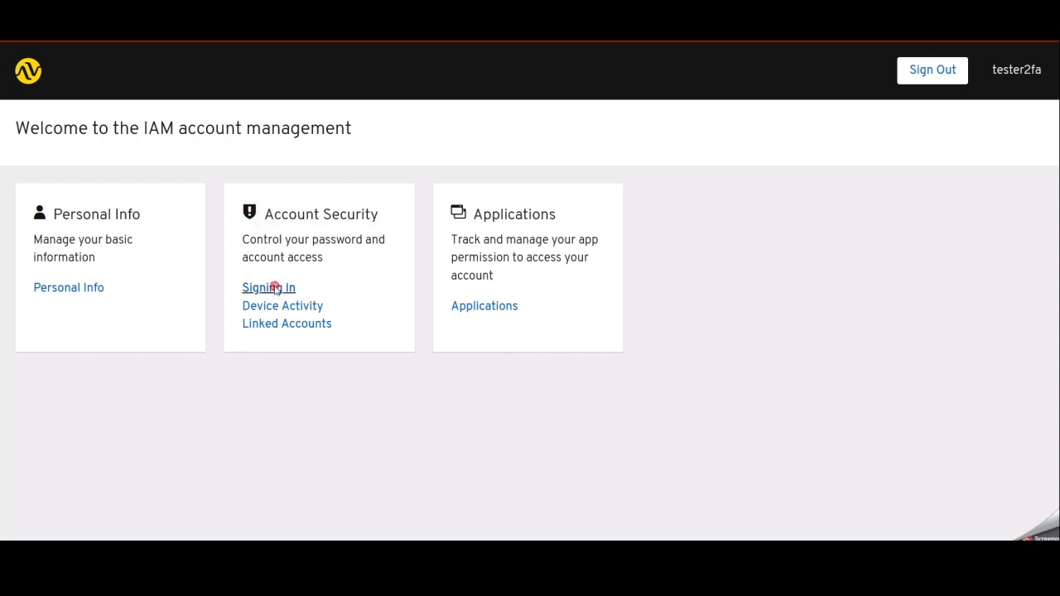
From Signing In settings, start Authenticator Application setup under Two-Factor Authentication
{"action": "left_click", "coordinate": [268, 287]}
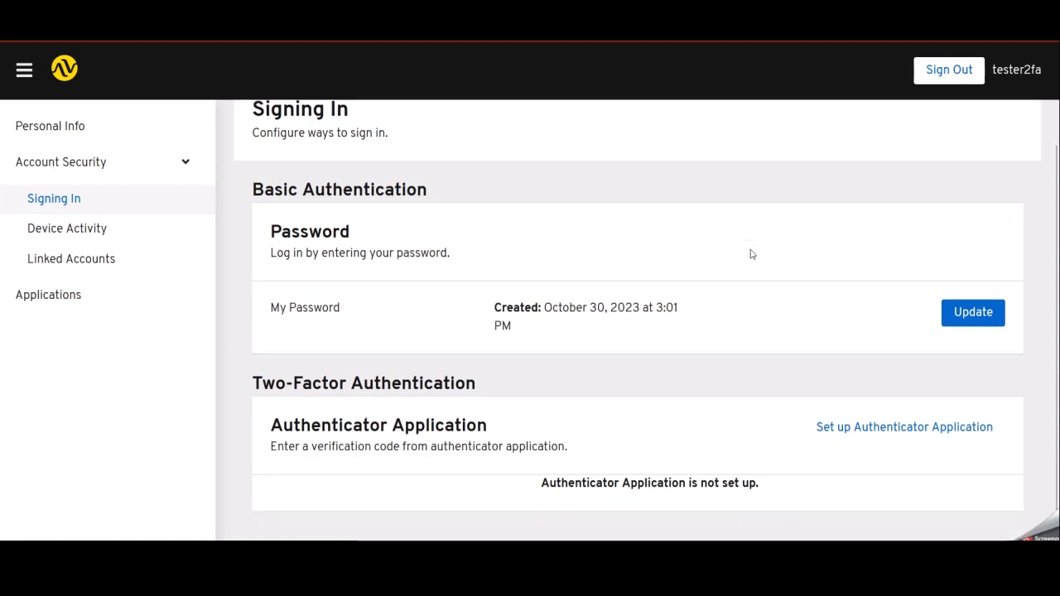
{"action": "double_click", "coordinate": [363, 383]}
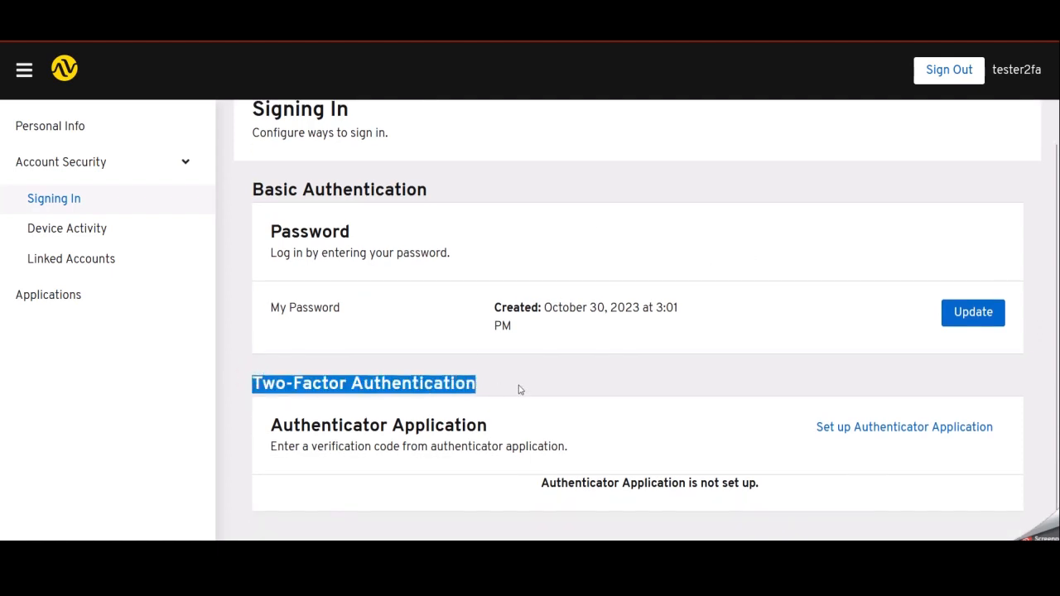
{"action": "mouse_move", "coordinate": [792, 406]}
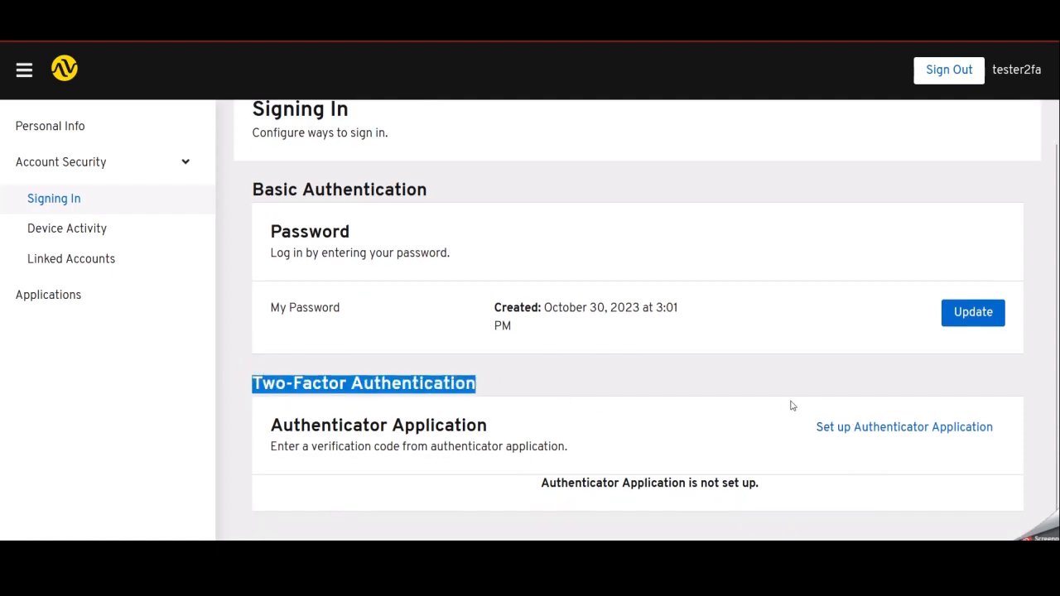
{"action": "mouse_move", "coordinate": [893, 434]}
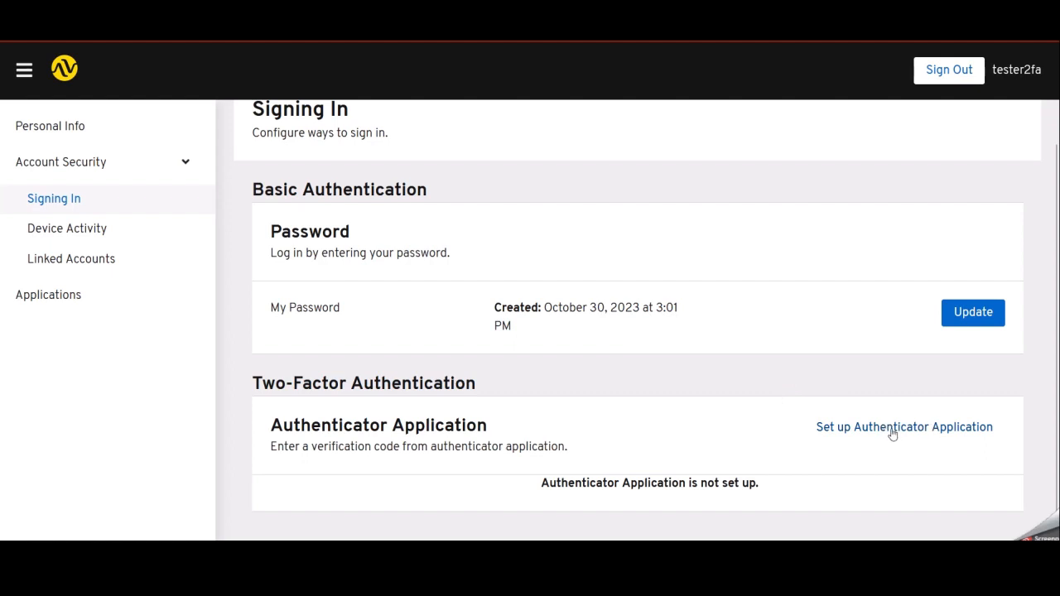
{"action": "left_click", "coordinate": [904, 427]}
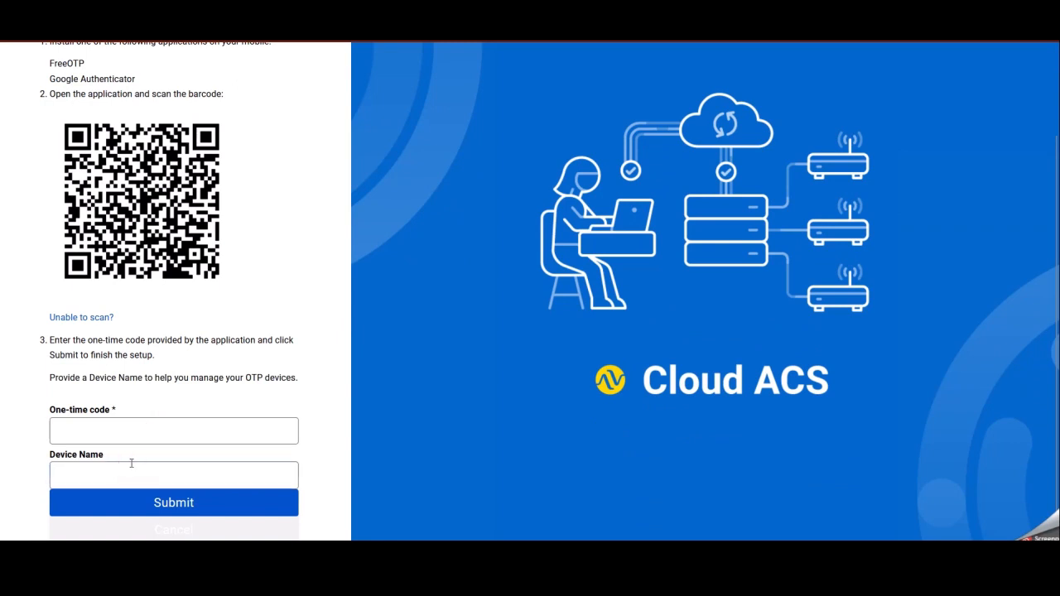
{"action": "left_click", "coordinate": [173, 475]}
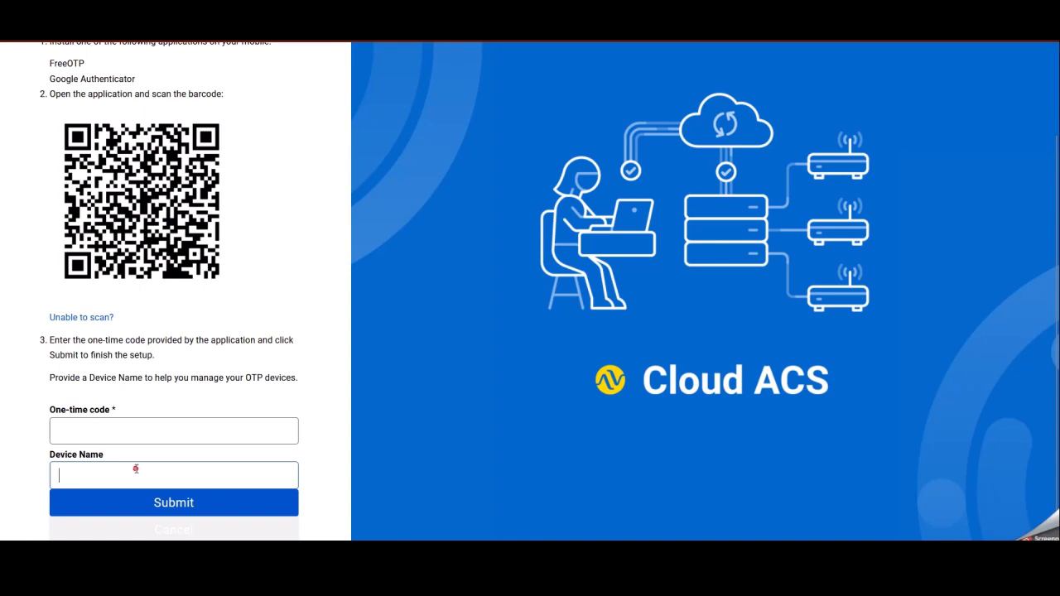
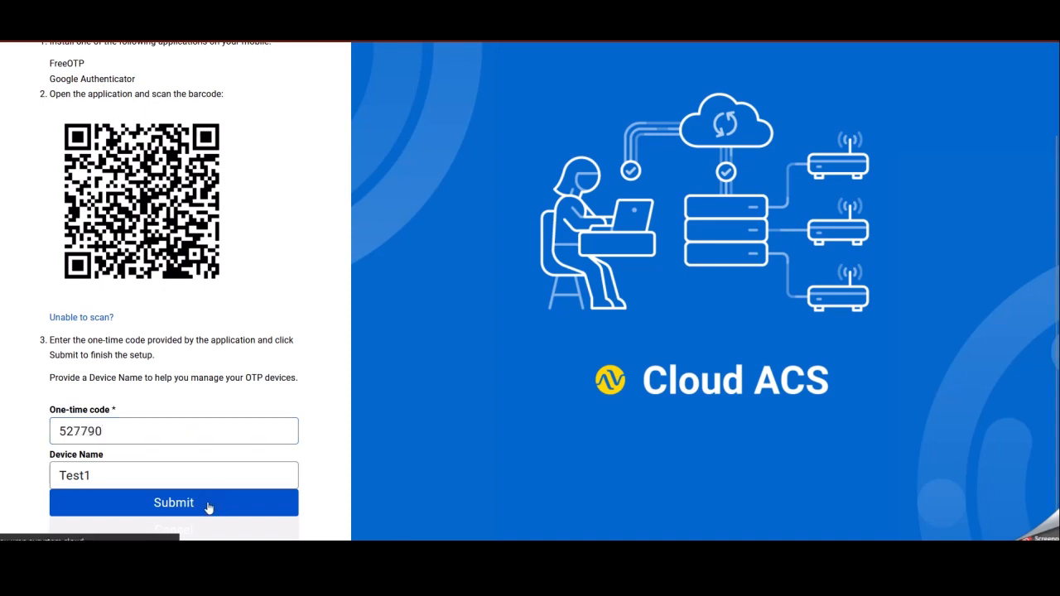
{"action": "left_click", "coordinate": [173, 503]}
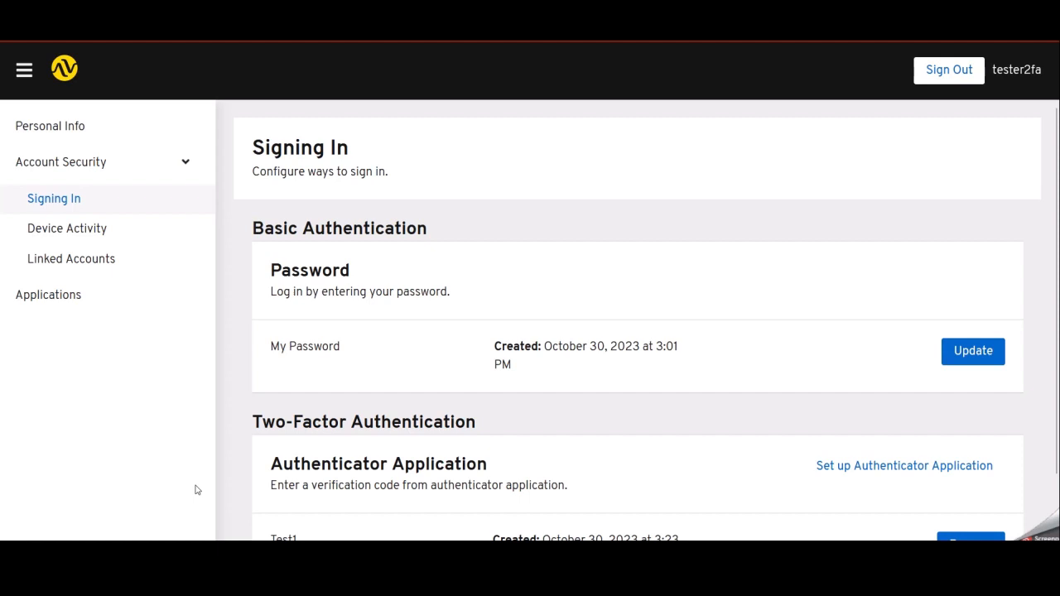
{"action": "mouse_move", "coordinate": [538, 375]}
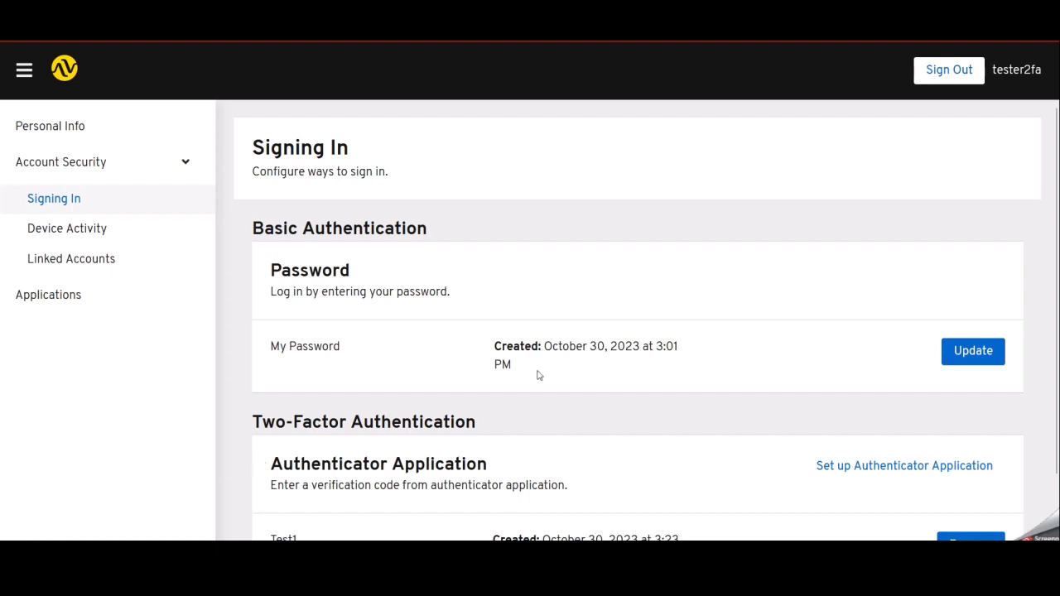
{"action": "mouse_move", "coordinate": [259, 106]}
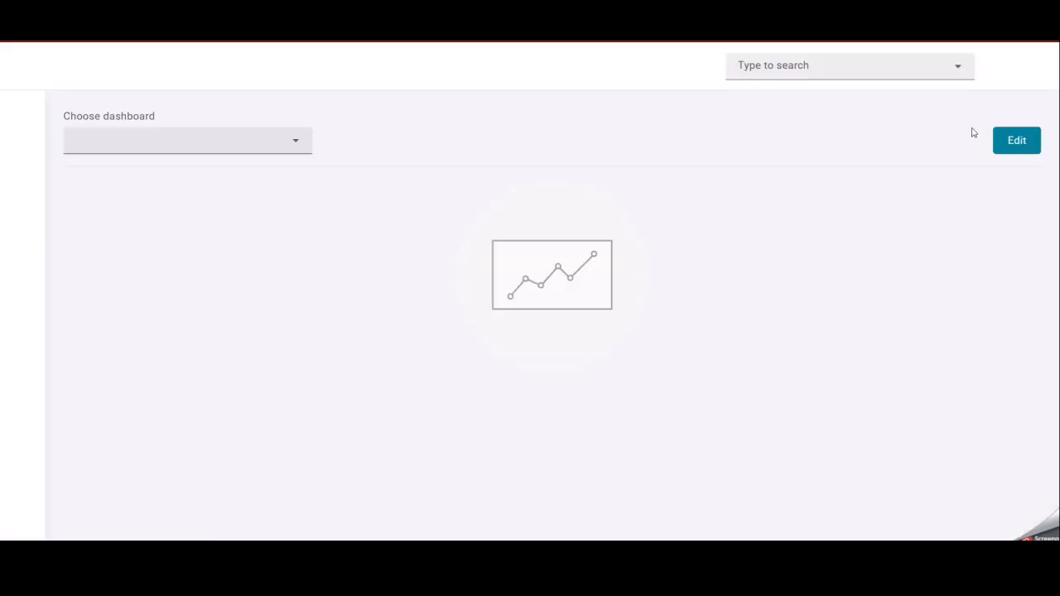
Open the profile menu to log out and test the new login
{"action": "left_click", "coordinate": [1001, 66]}
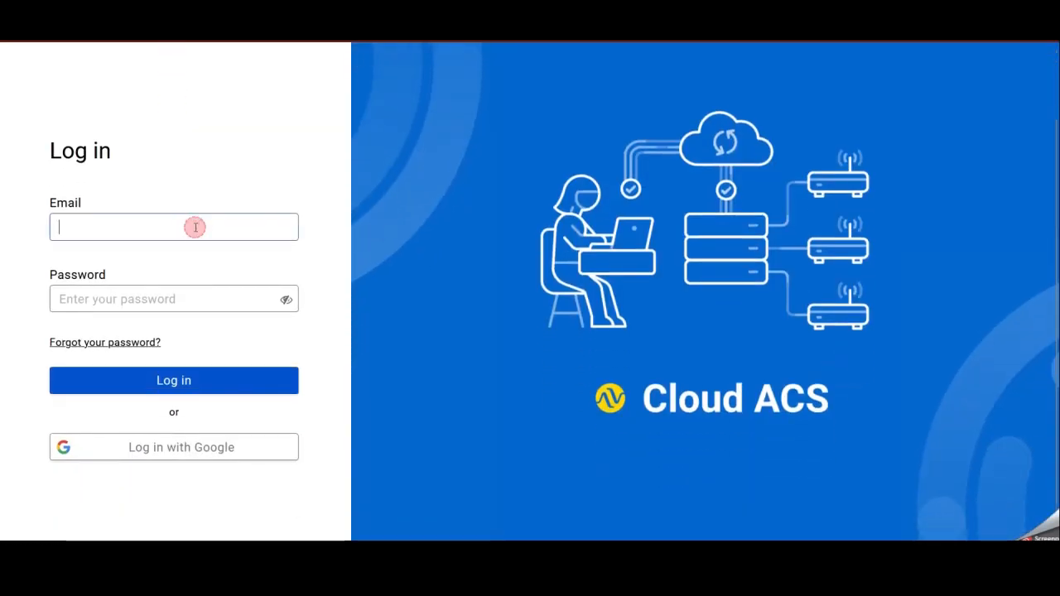
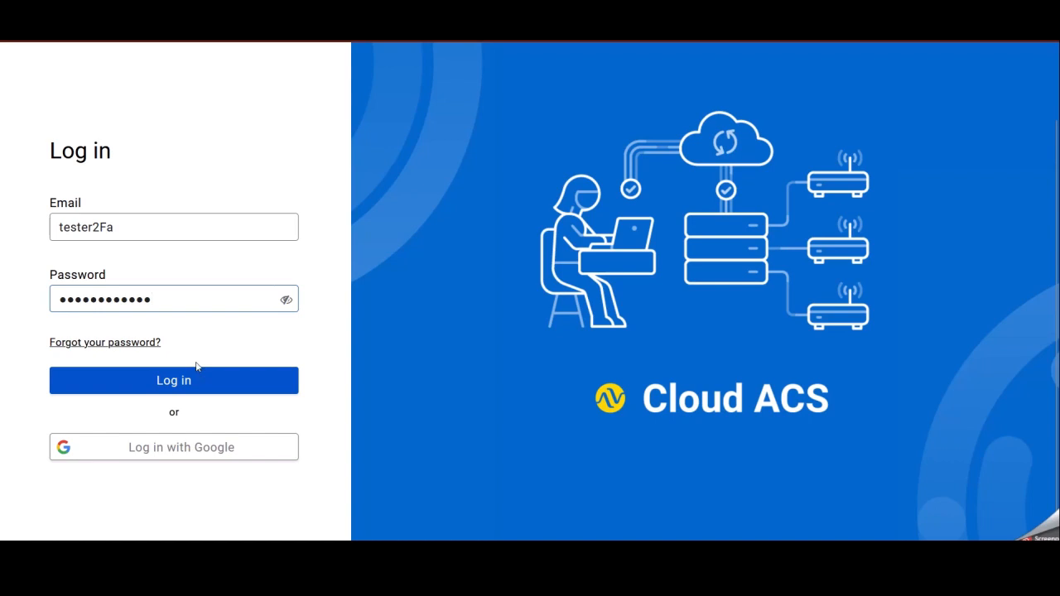
{"action": "left_click", "coordinate": [173, 380]}
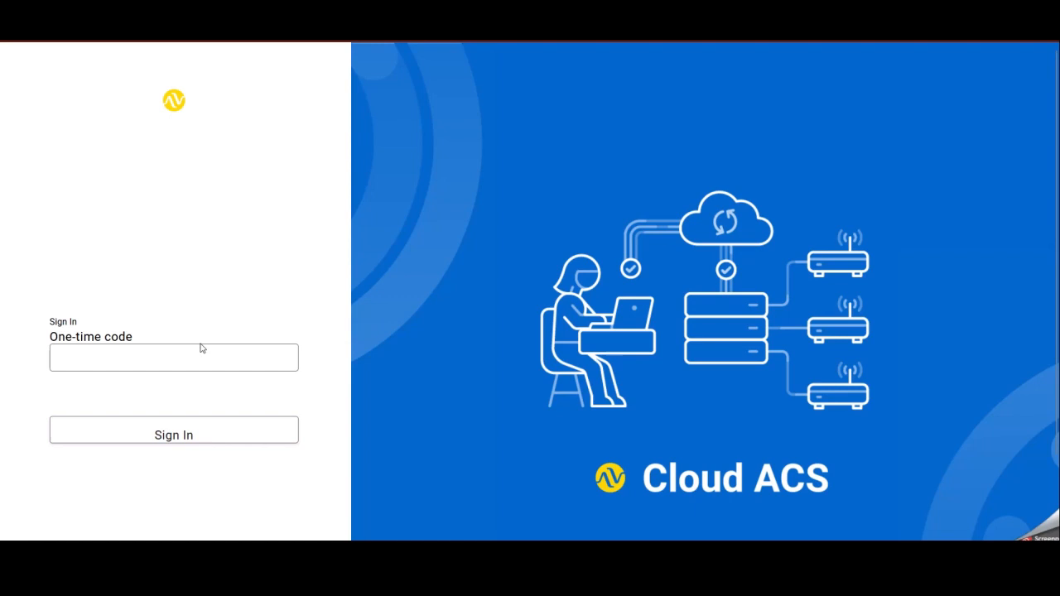
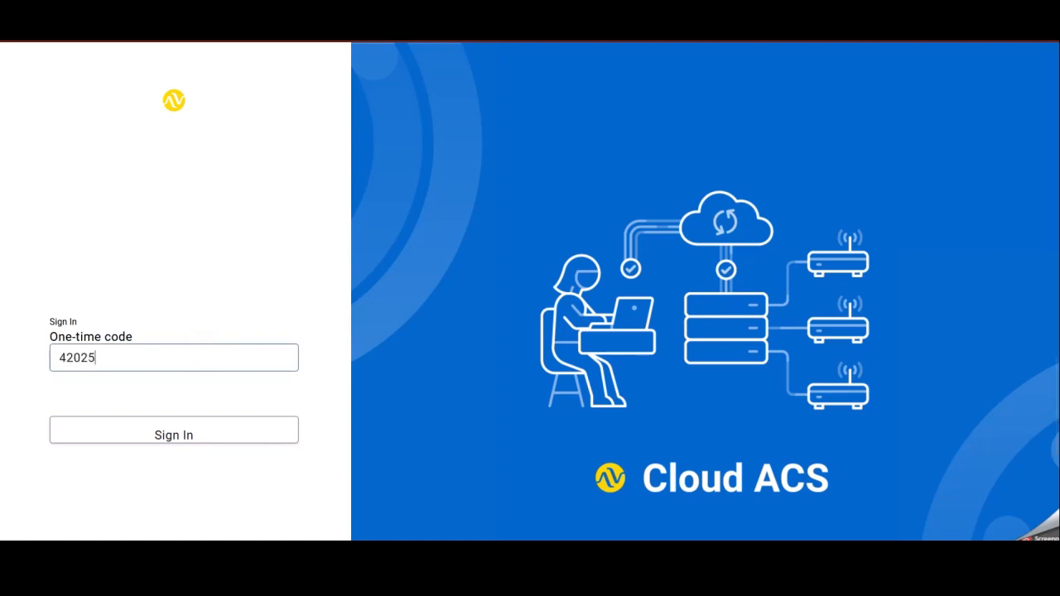
{"action": "left_click", "coordinate": [173, 435]}
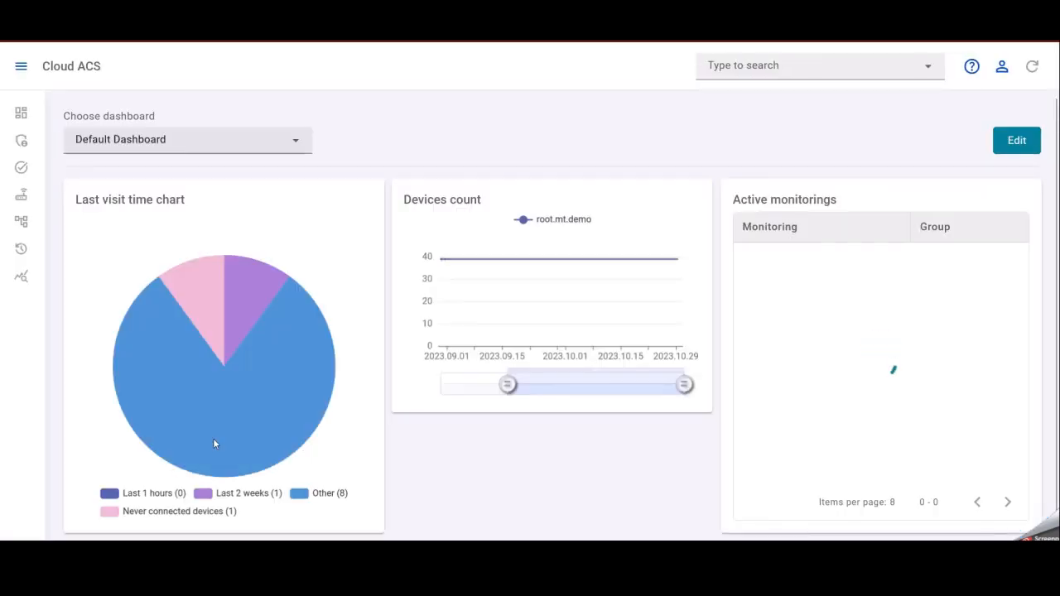